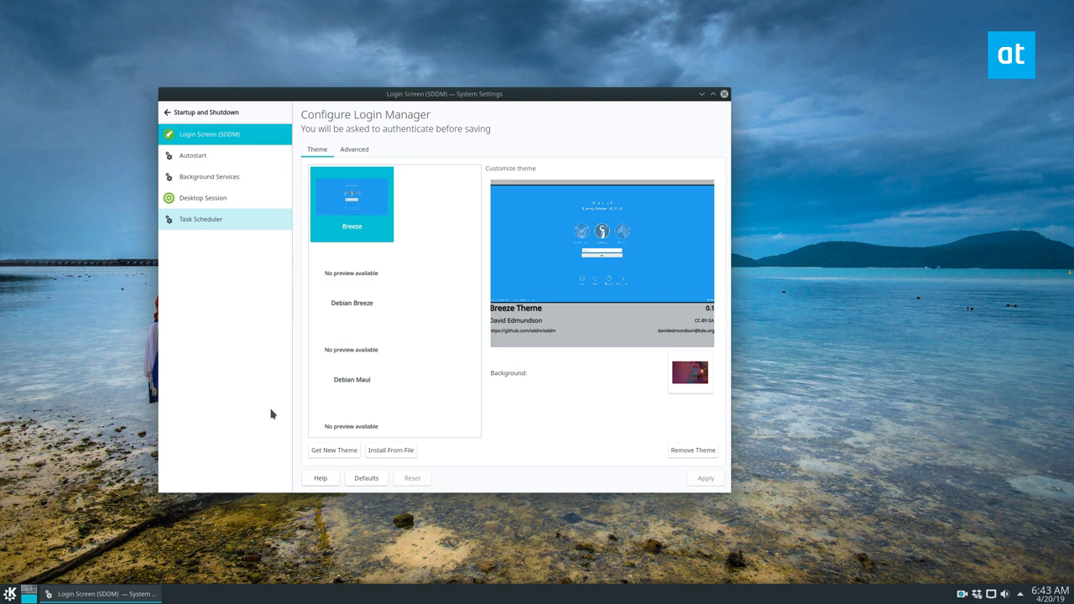
# - Show the Autostart page with the Command column widened to reveal full startup commands
pyautogui.click(193, 154)
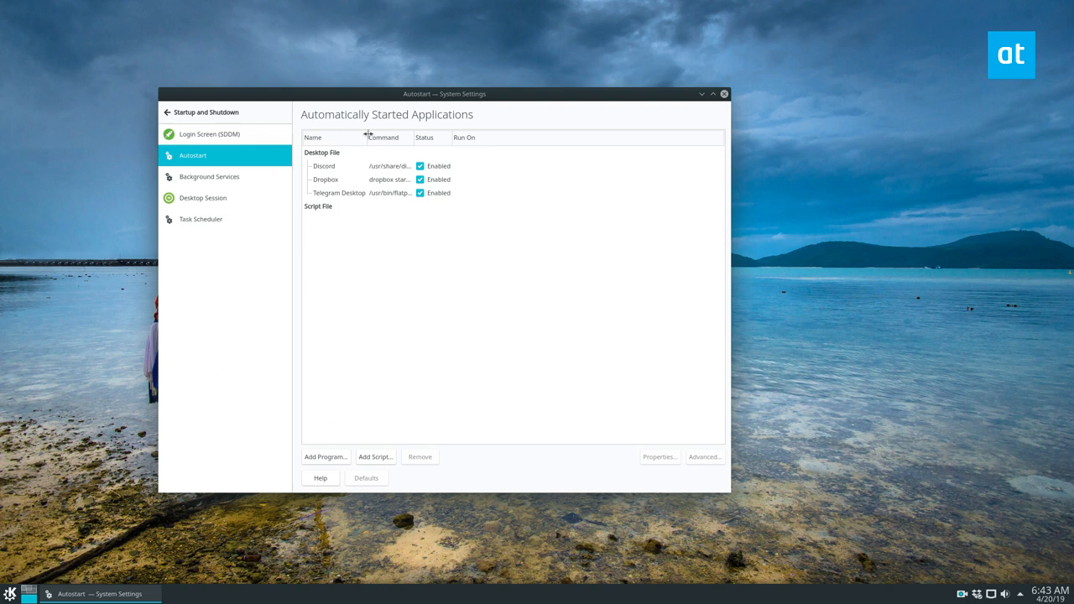
pyautogui.moveTo(368, 137); pyautogui.dragTo(502, 138)
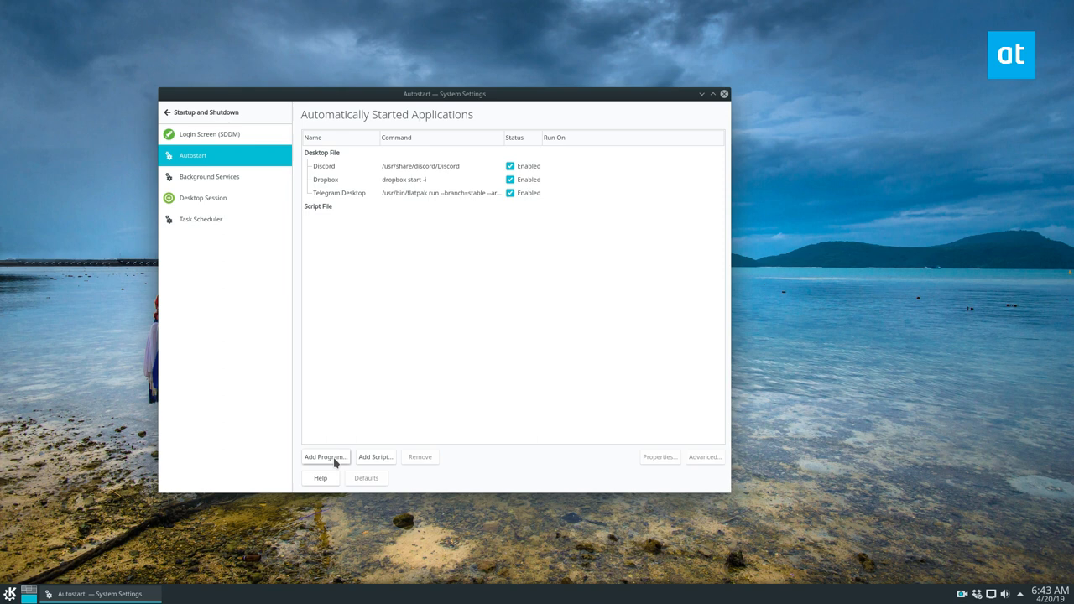
# - Begin adding a startup program and browse the Internet category of installed applications
pyautogui.click(326, 456)
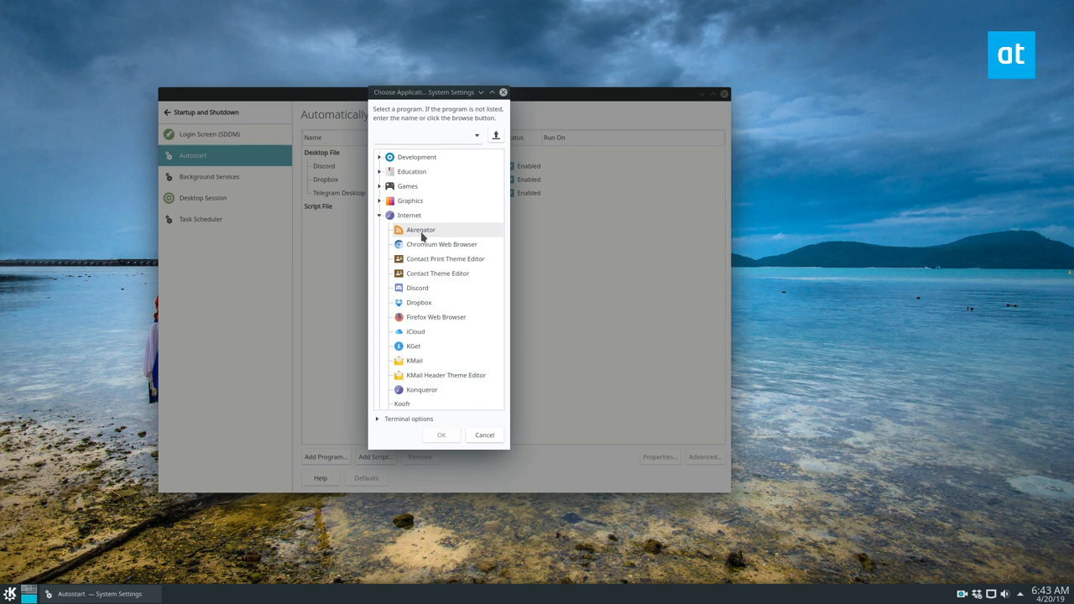
pyautogui.click(416, 332)
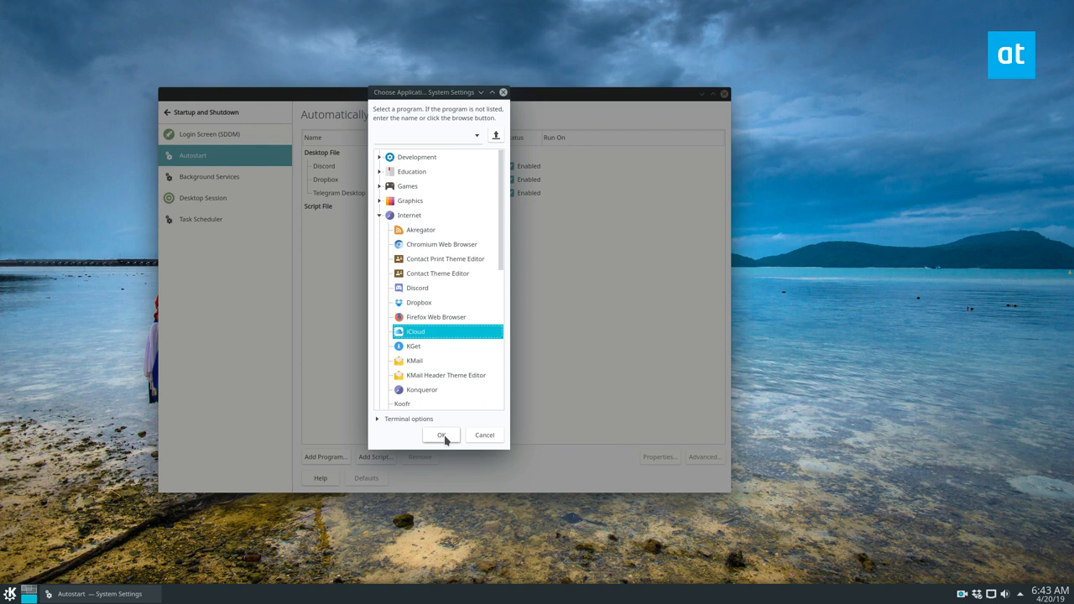
pyautogui.click(441, 435)
pyautogui.write('cat /usr/bin/pla')
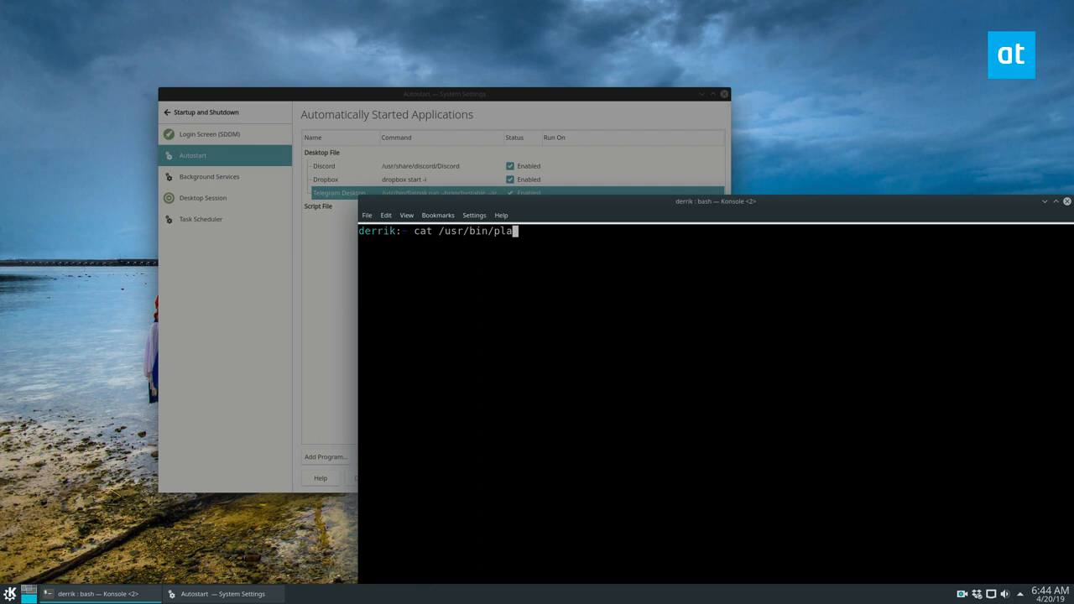
# - Print /usr/bin/plasmarestart with cat to see it kills and relaunches plasmashell and kwin
pyautogui.write('smarestart')
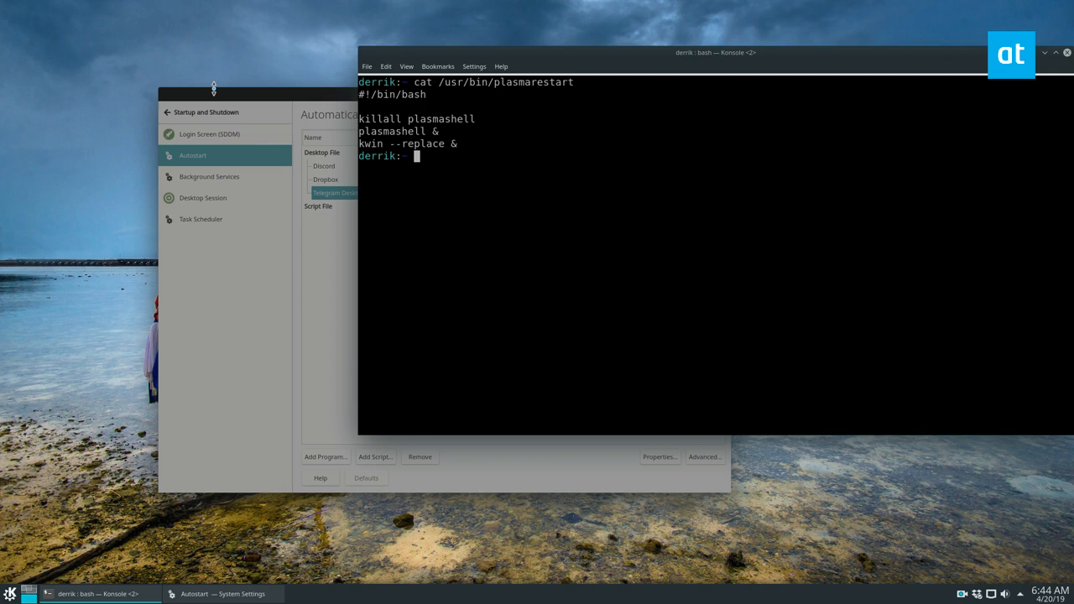
pyautogui.moveTo(272, 190)
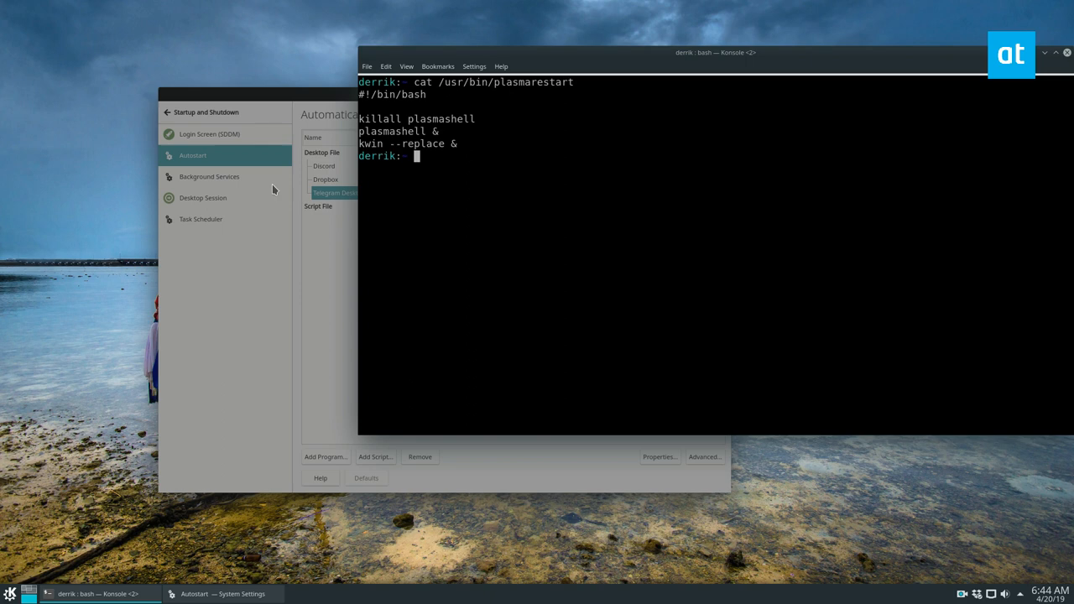
# - Add /usr/bin/plasmarestart as a startup script in the Autostart list
pyautogui.click(376, 456)
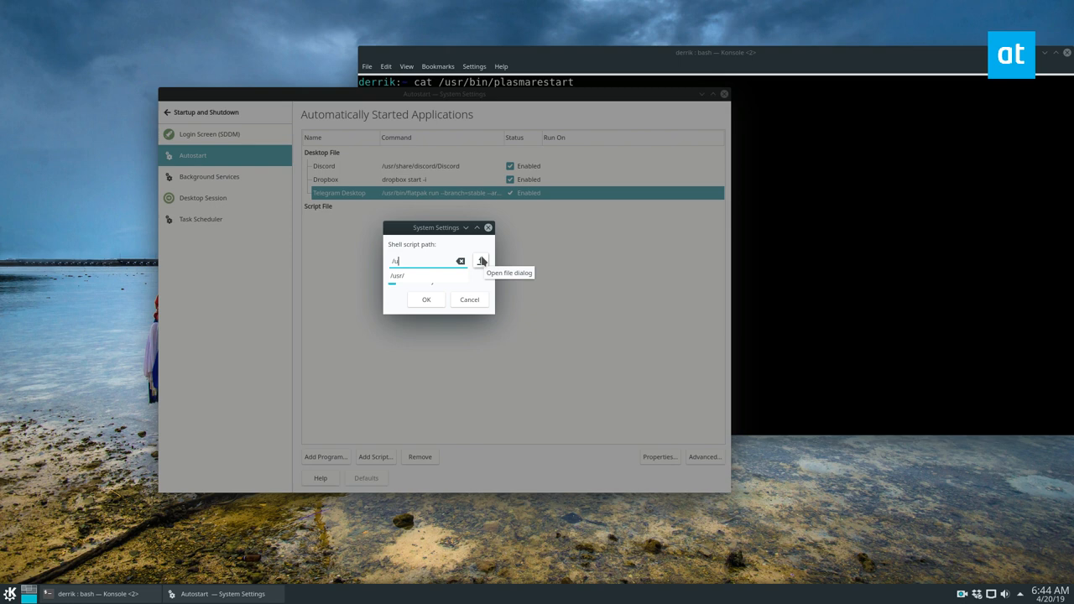
pyautogui.write('/usr/bin/pla')
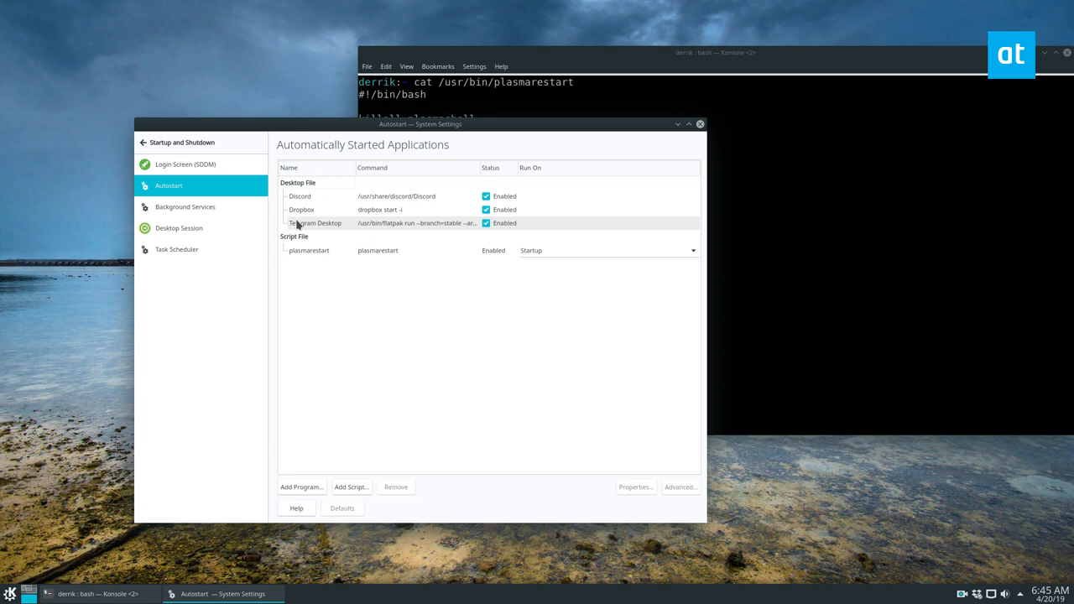
# - Add Slack from the application catalogue as an enabled startup program
pyautogui.click(299, 487)
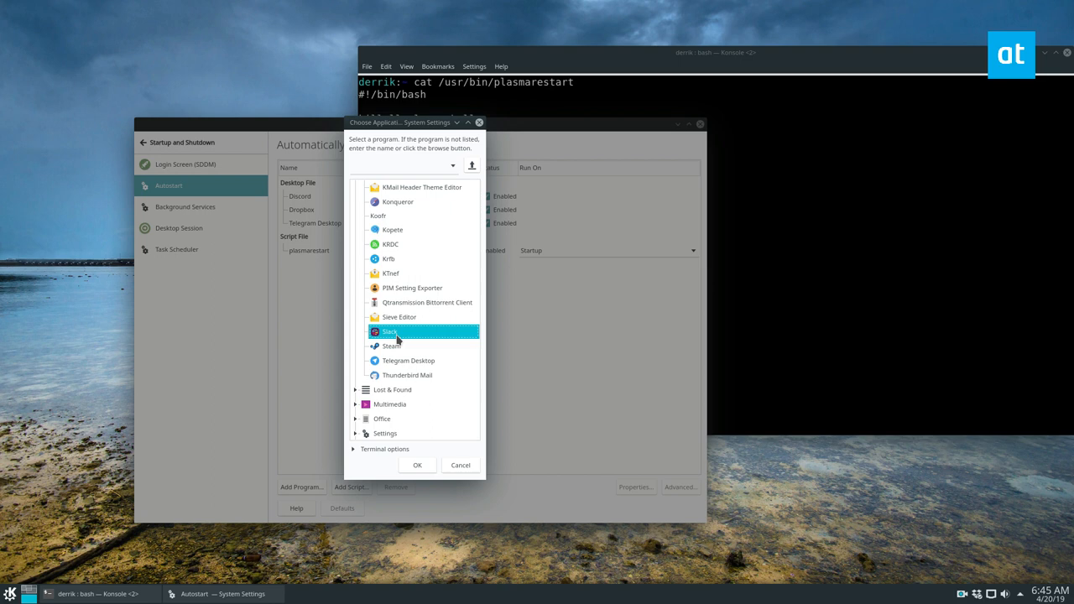
pyautogui.click(416, 464)
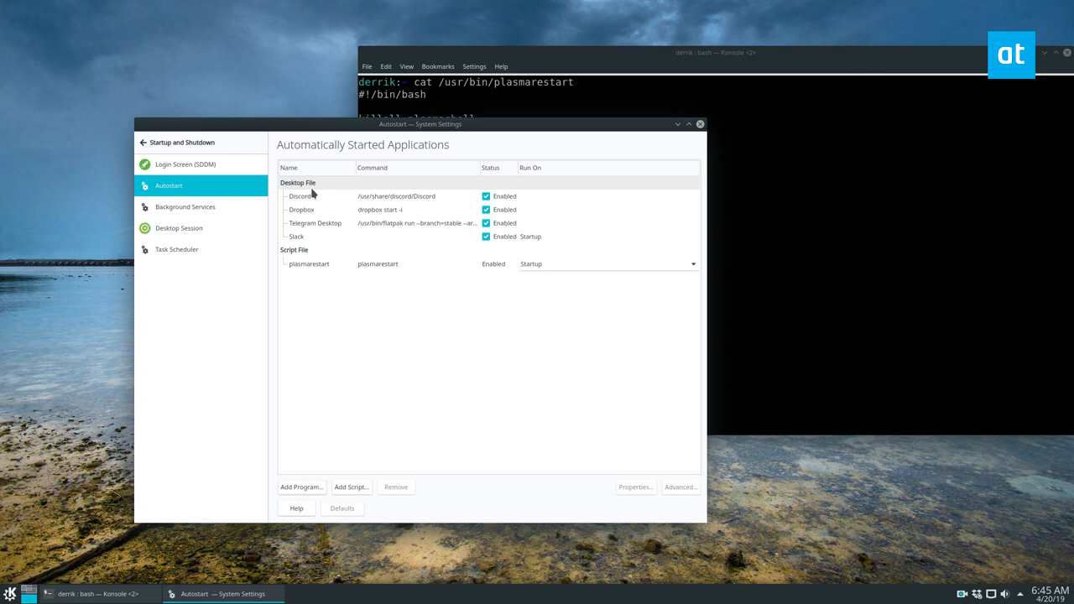
pyautogui.moveTo(813, 101)
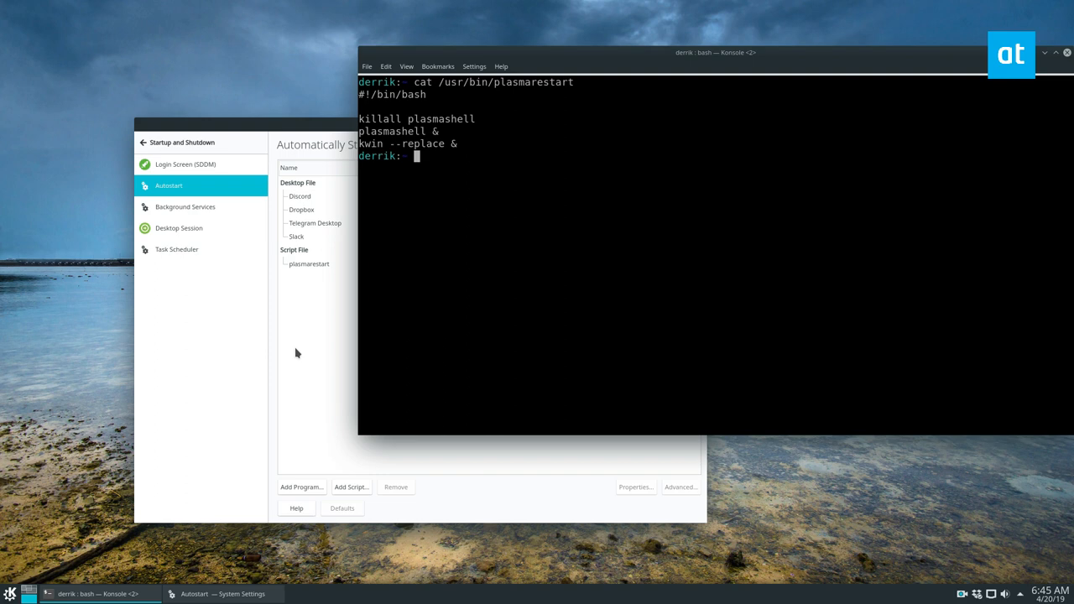
pyautogui.click(304, 235)
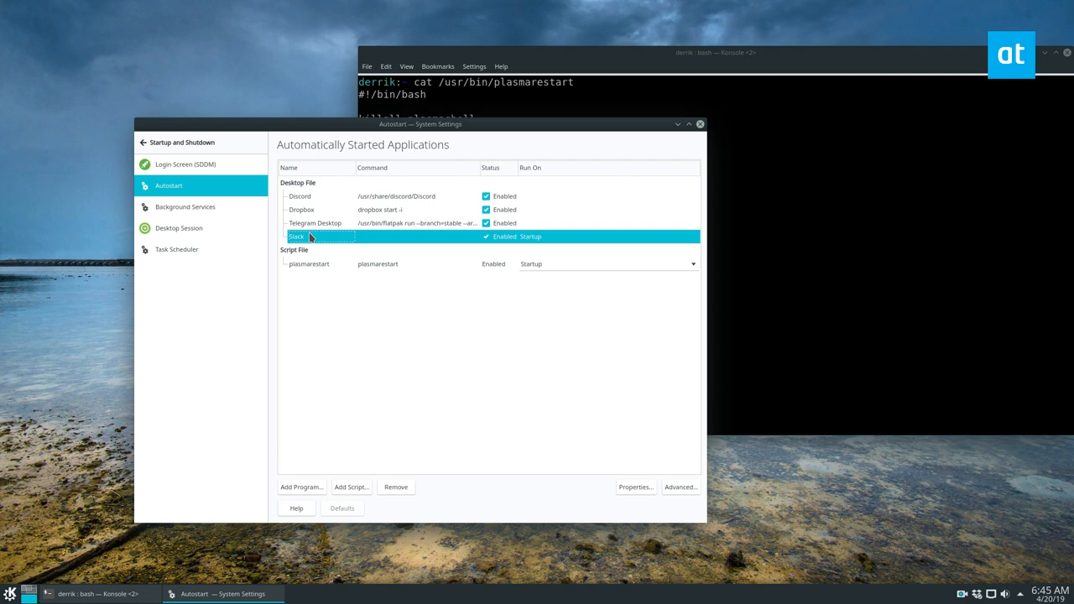